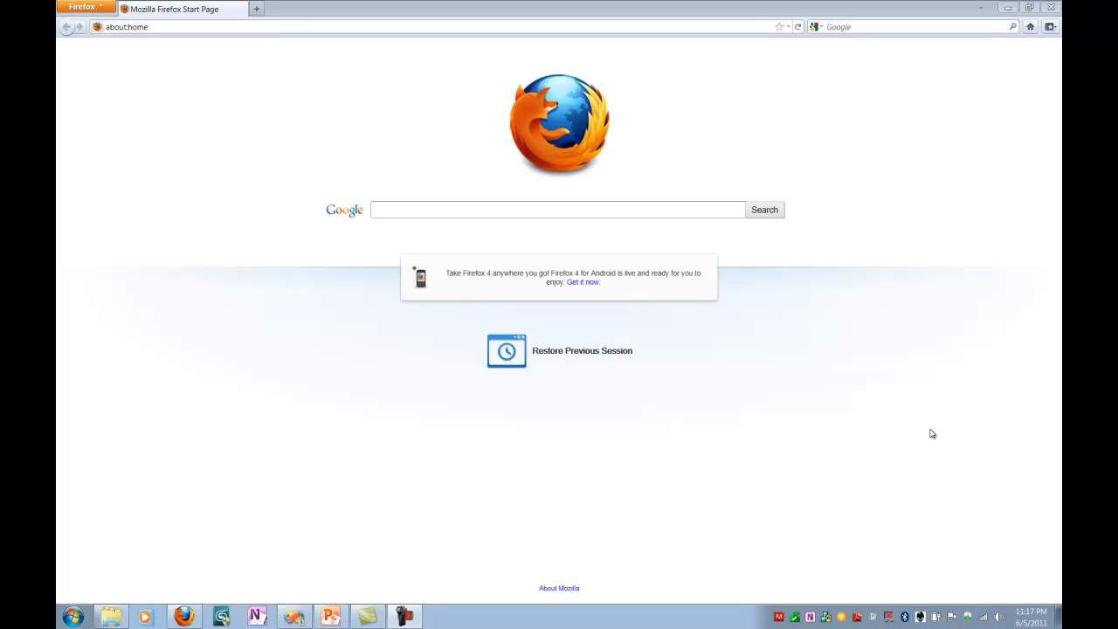
mouse_move(428, 382)
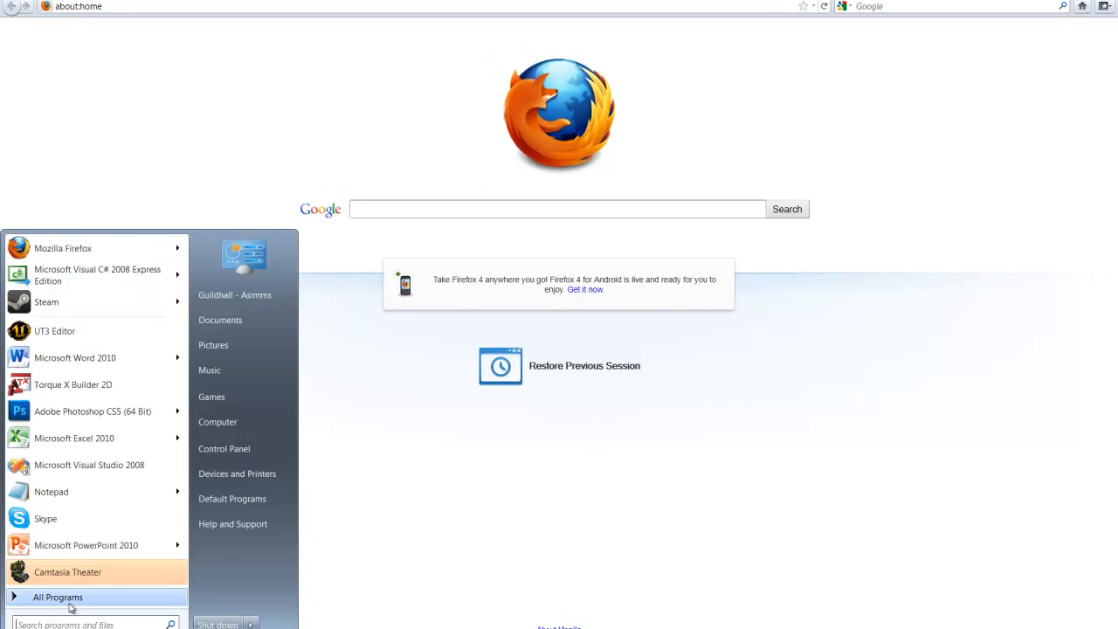
- Browse All Programs to the Unreal Development Kit UDK-2011-05 Tools folder
left_click(57, 597)
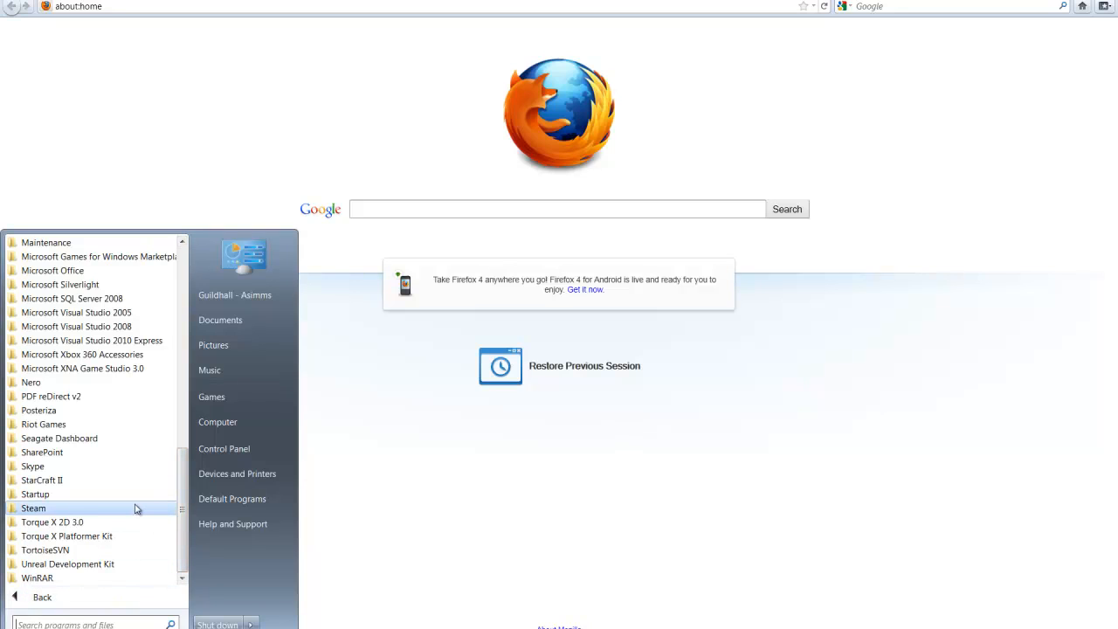
mouse_move(98, 494)
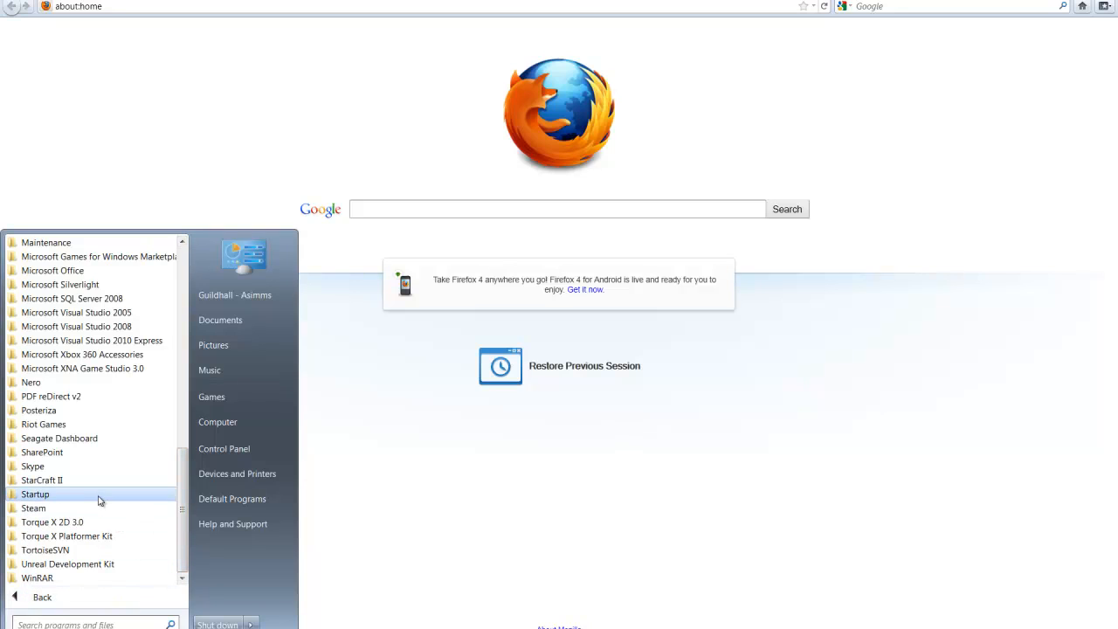
mouse_move(50, 396)
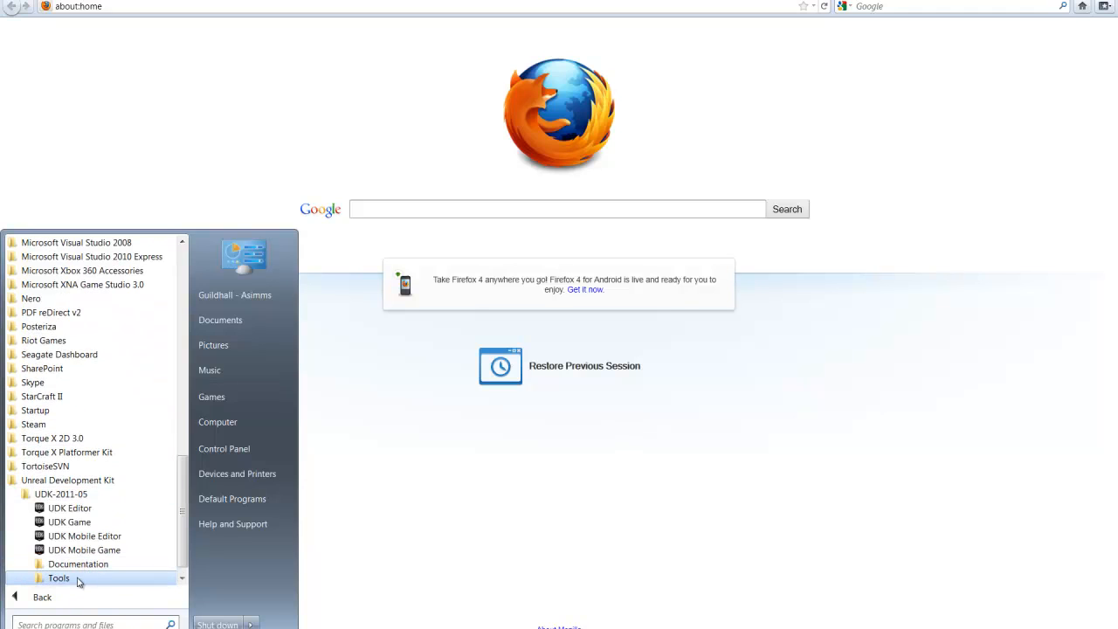
left_click(59, 577)
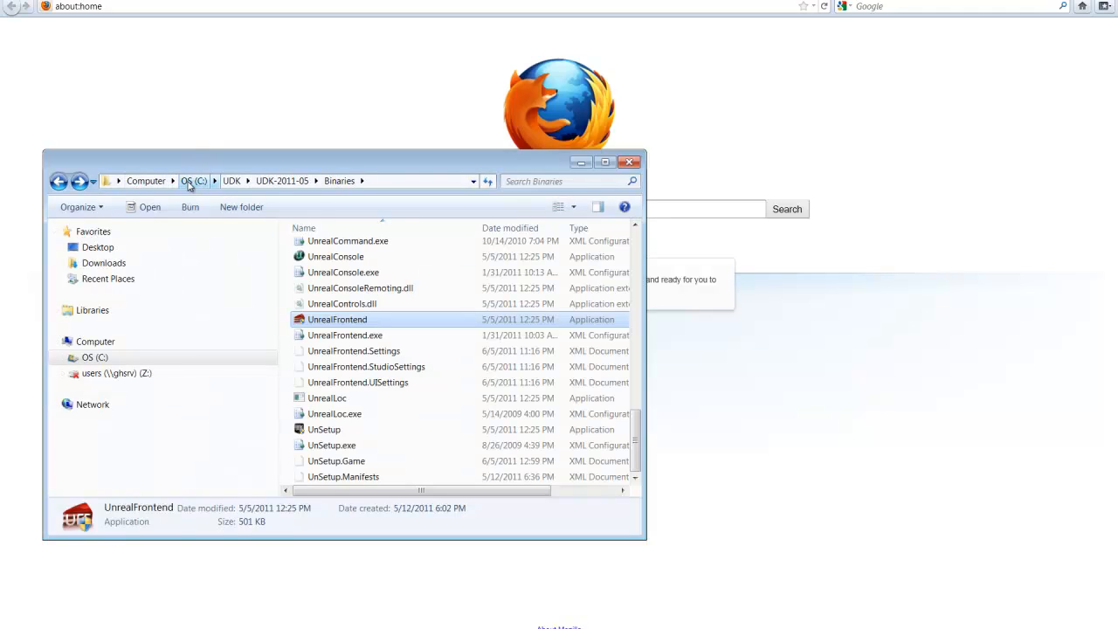
- Navigate C: > UDK > UDK-2011-05 > Binaries and select UnrealFrontend
left_click(194, 181)
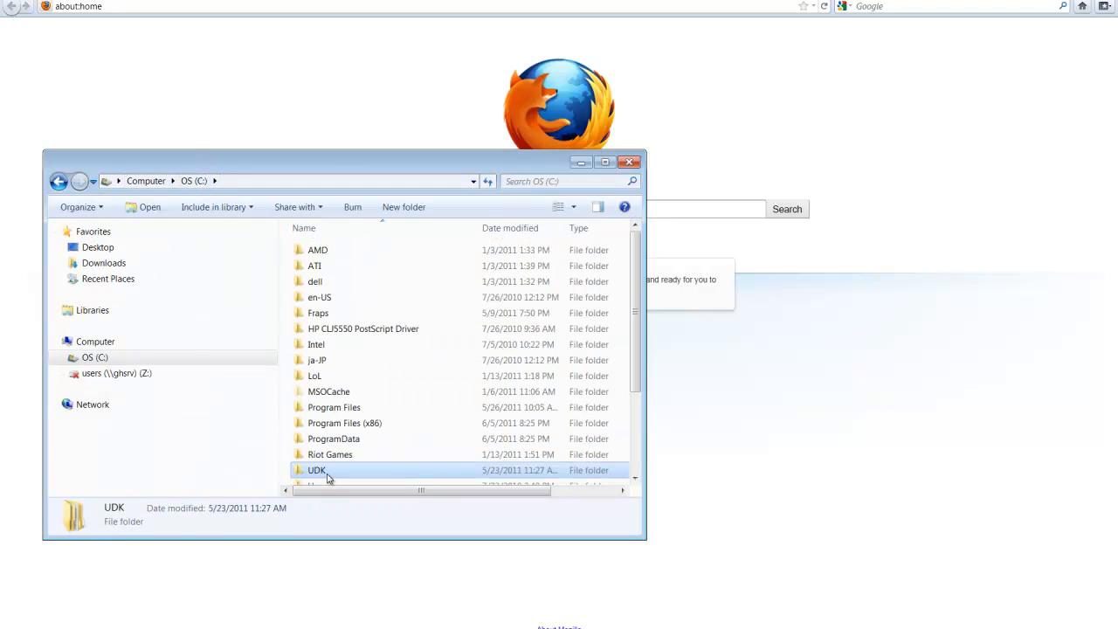
double_click(316, 470)
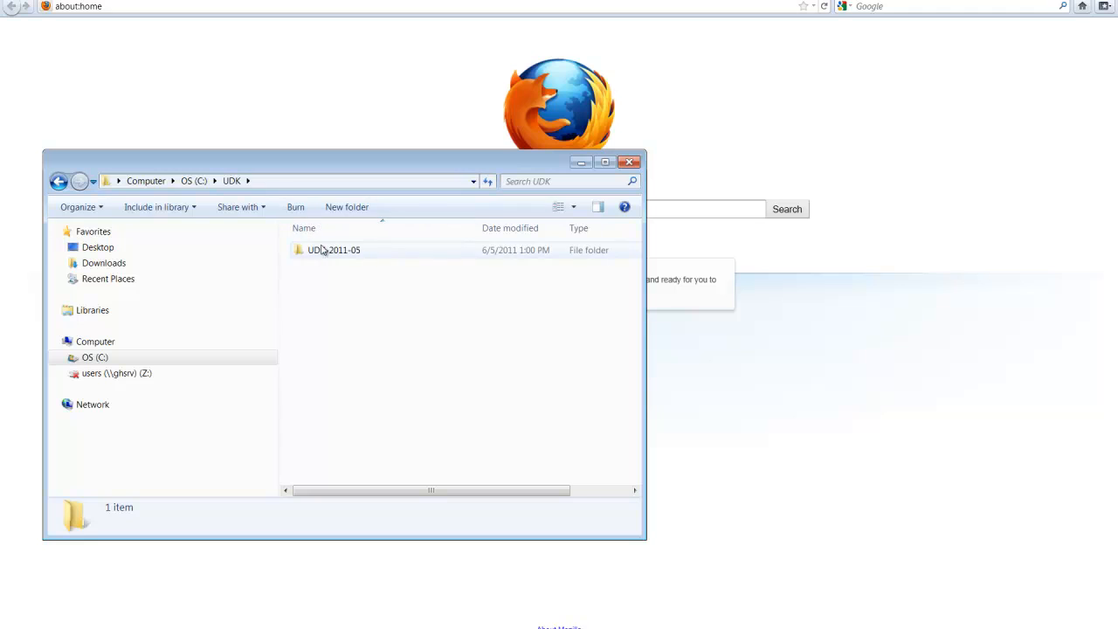
double_click(333, 249)
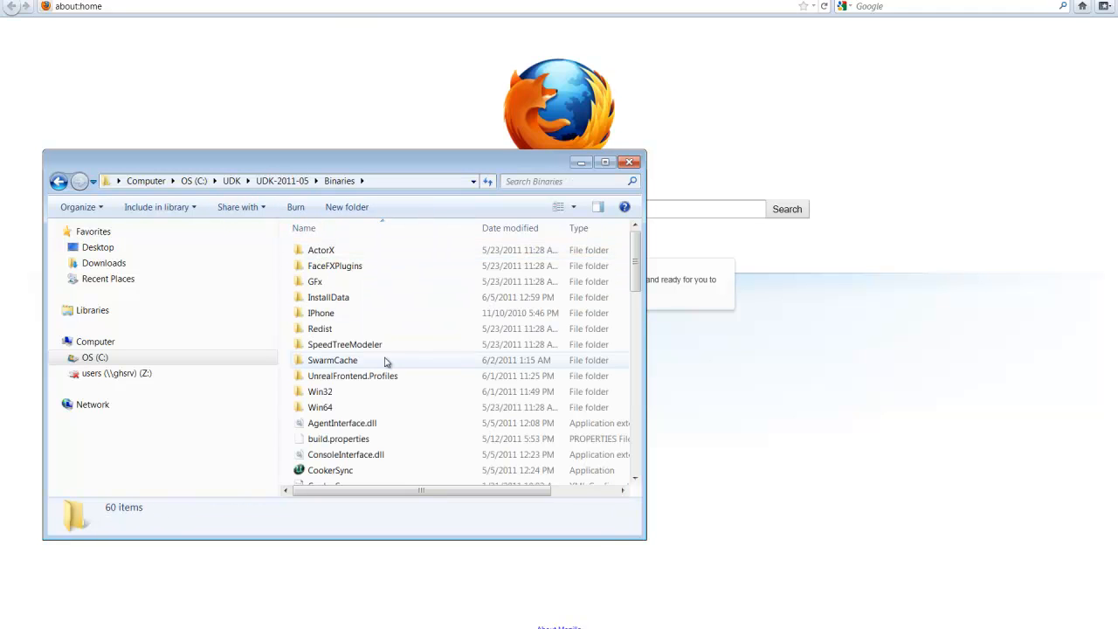
scroll("down", 3)
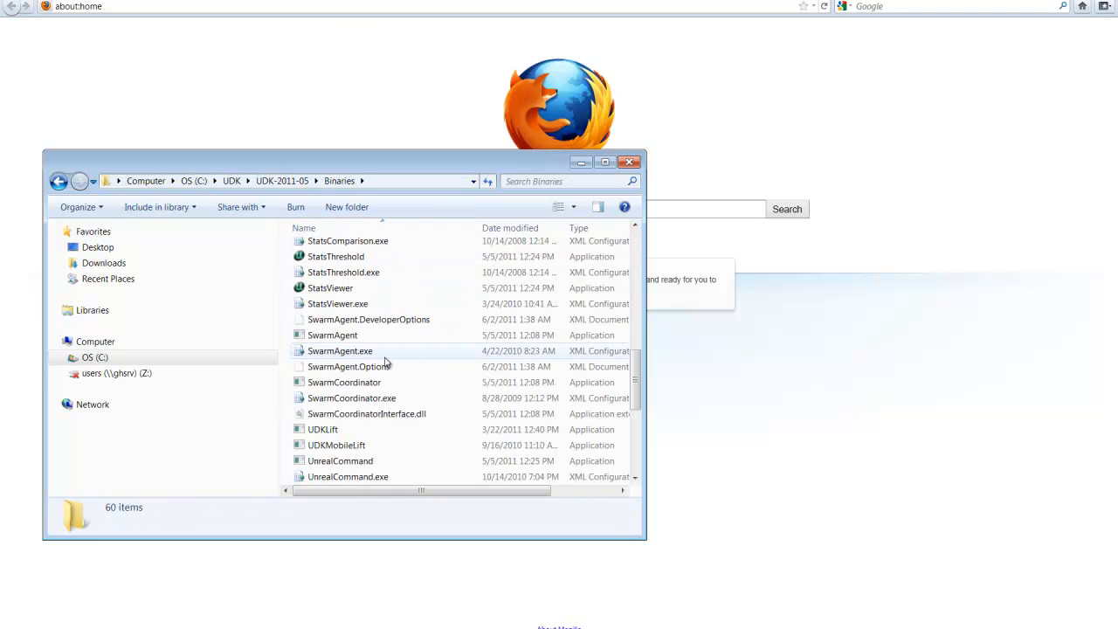
scroll("down", 3)
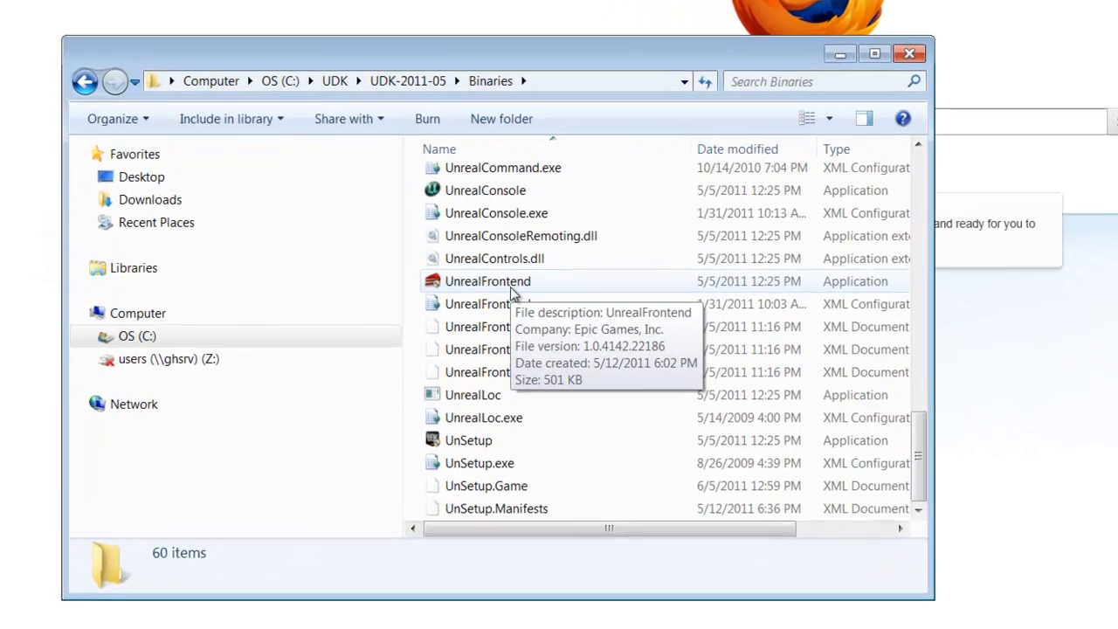
left_click(488, 280)
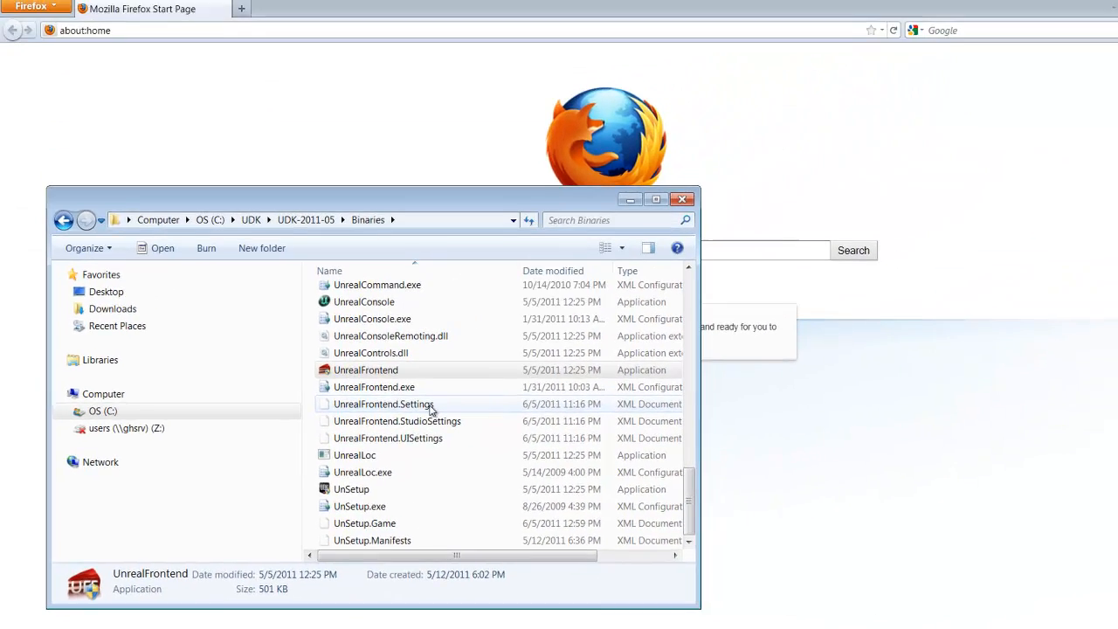
- Launch UnrealFrontend from the Binaries folder, opening the DM-Deck profile
double_click(365, 369)
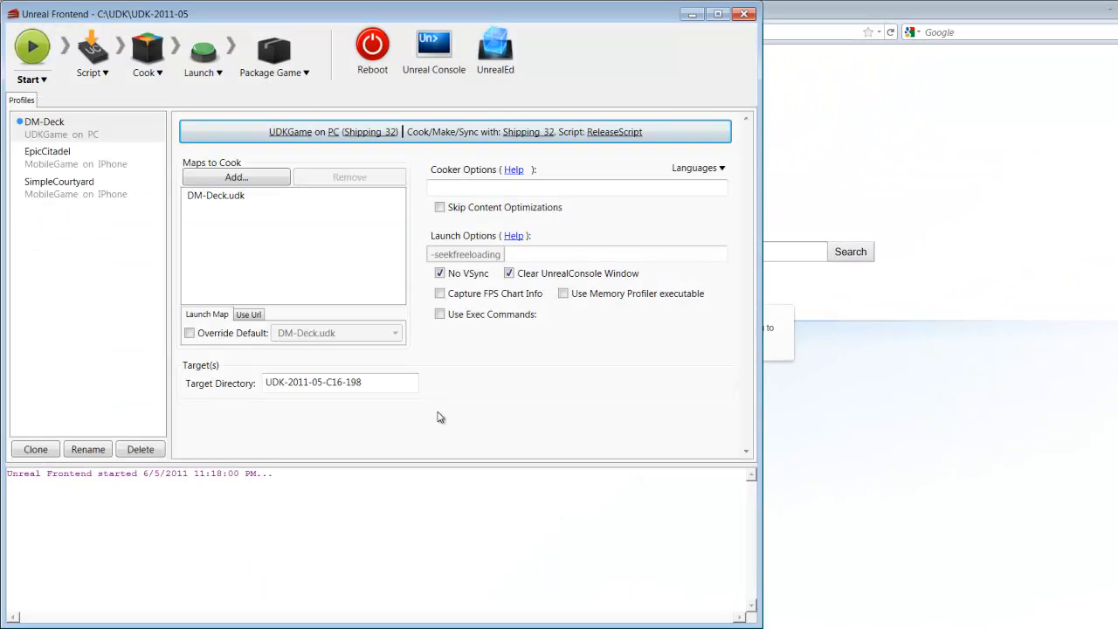
mouse_move(430, 403)
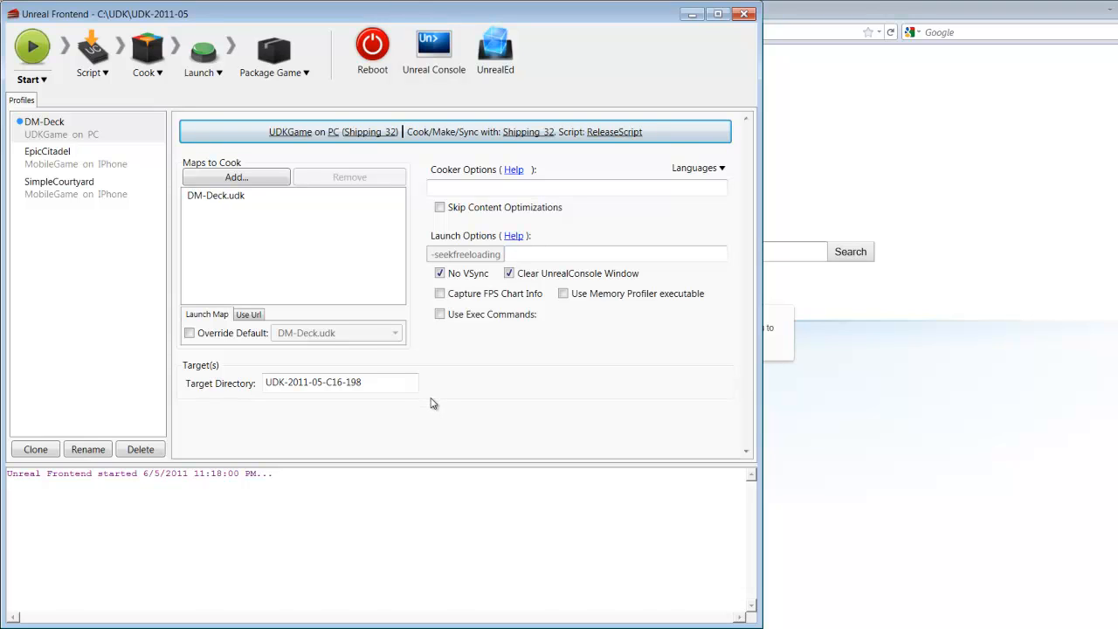
mouse_move(439, 400)
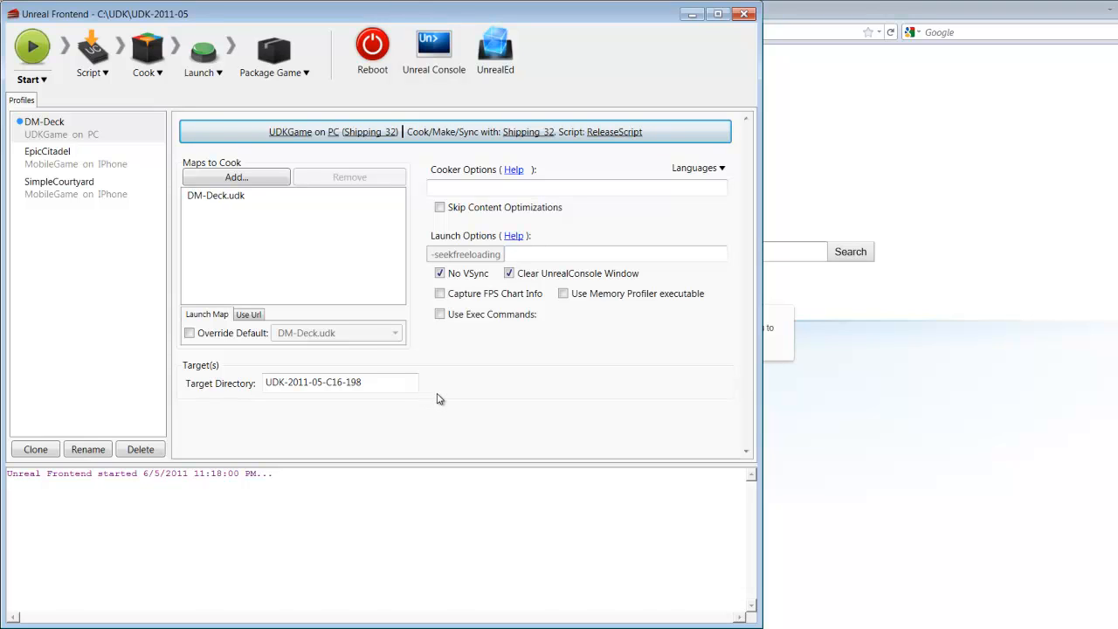
mouse_move(387, 267)
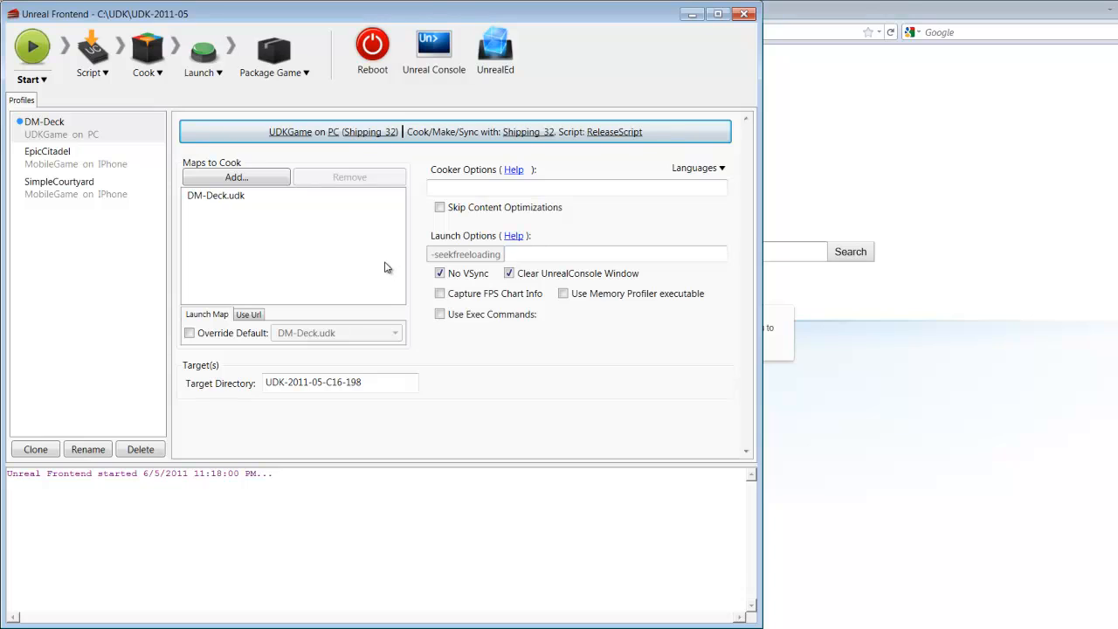
mouse_move(368, 258)
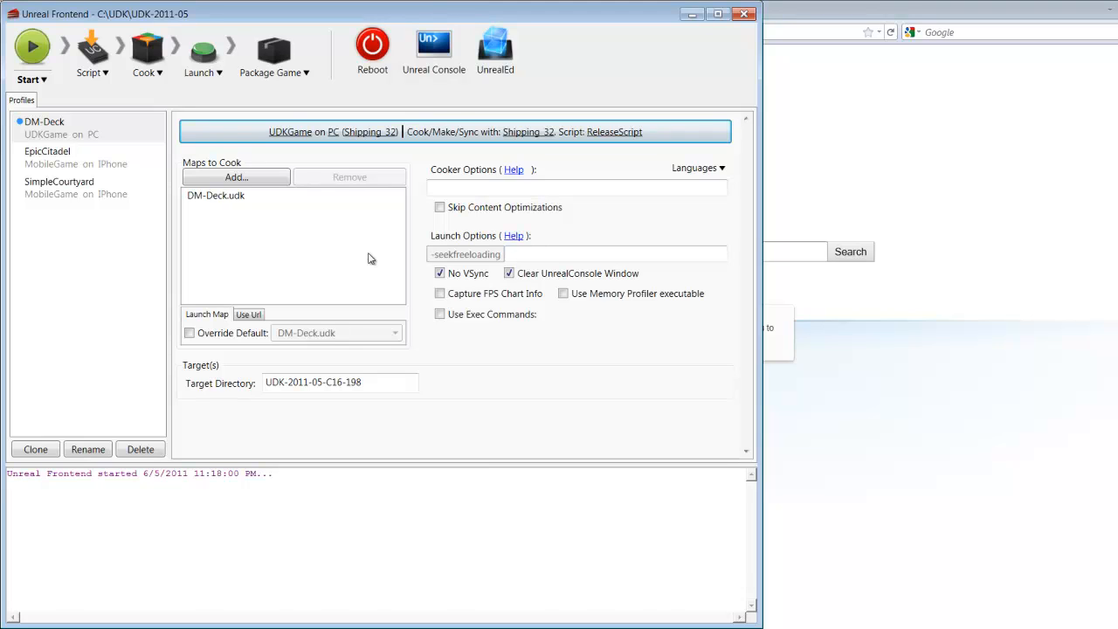
mouse_move(245, 134)
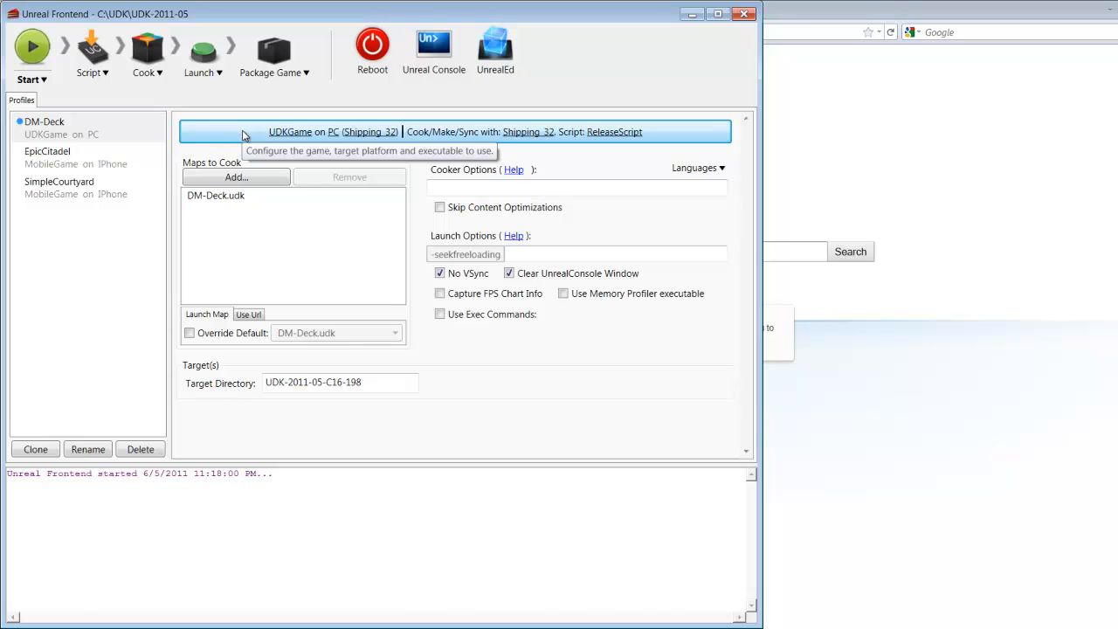
- Set DM-Deck to UDKGame on PC with Shipping_32 and ReleaseScript configs
left_click(332, 131)
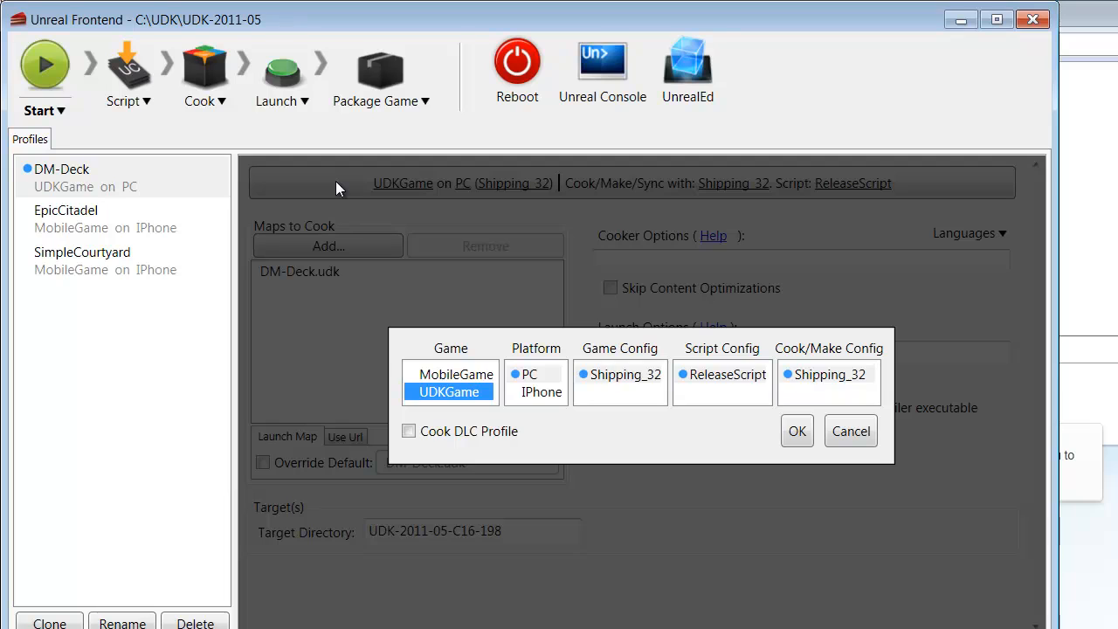
mouse_move(501, 338)
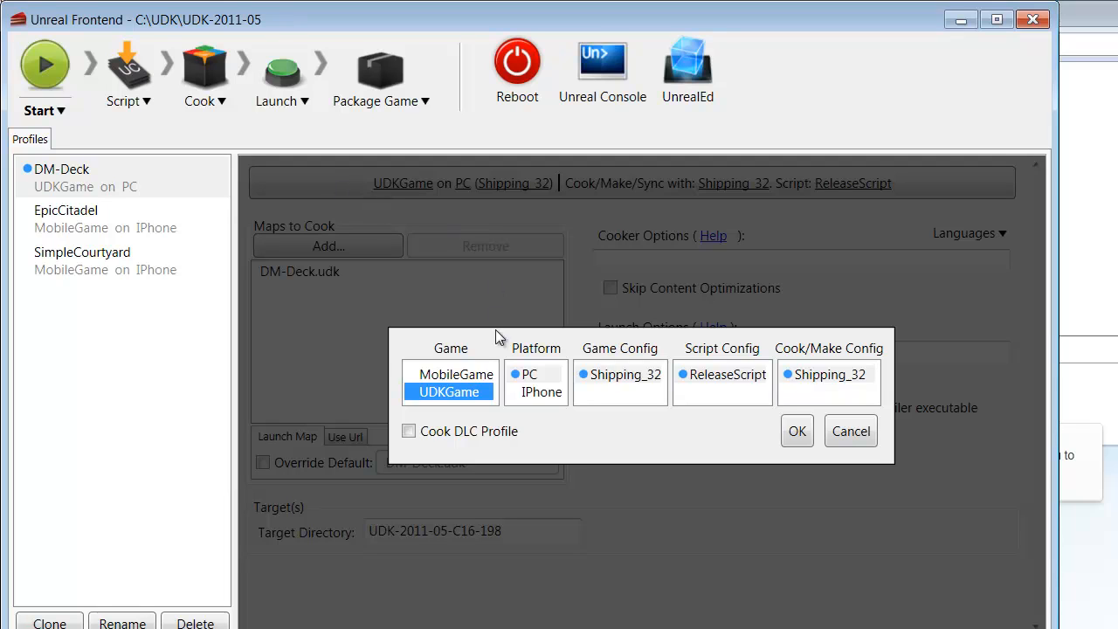
mouse_move(537, 380)
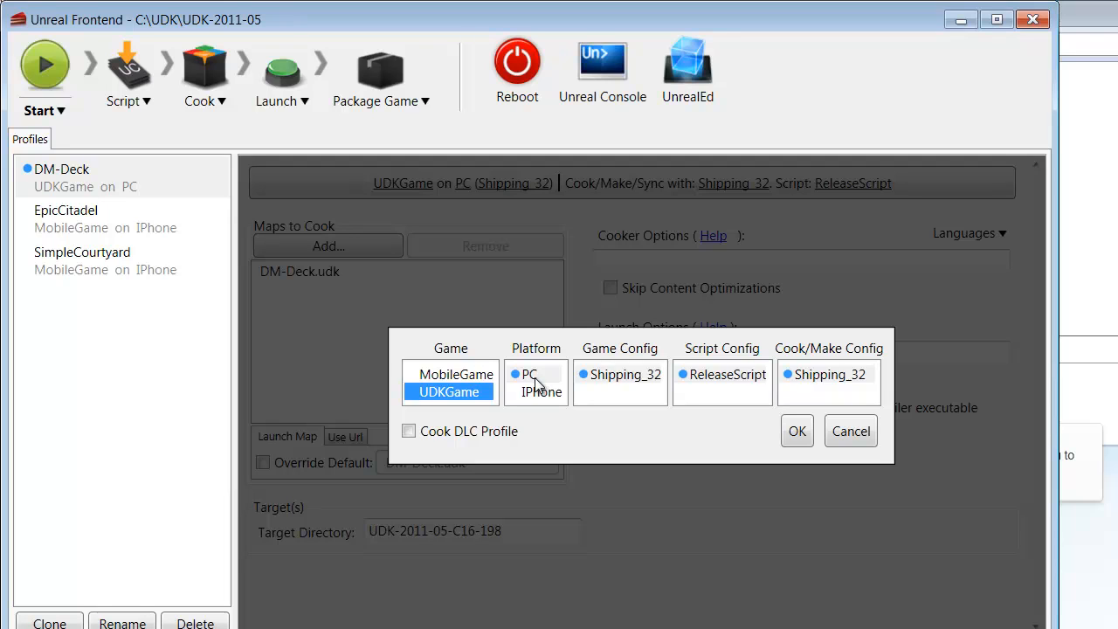
mouse_move(625, 382)
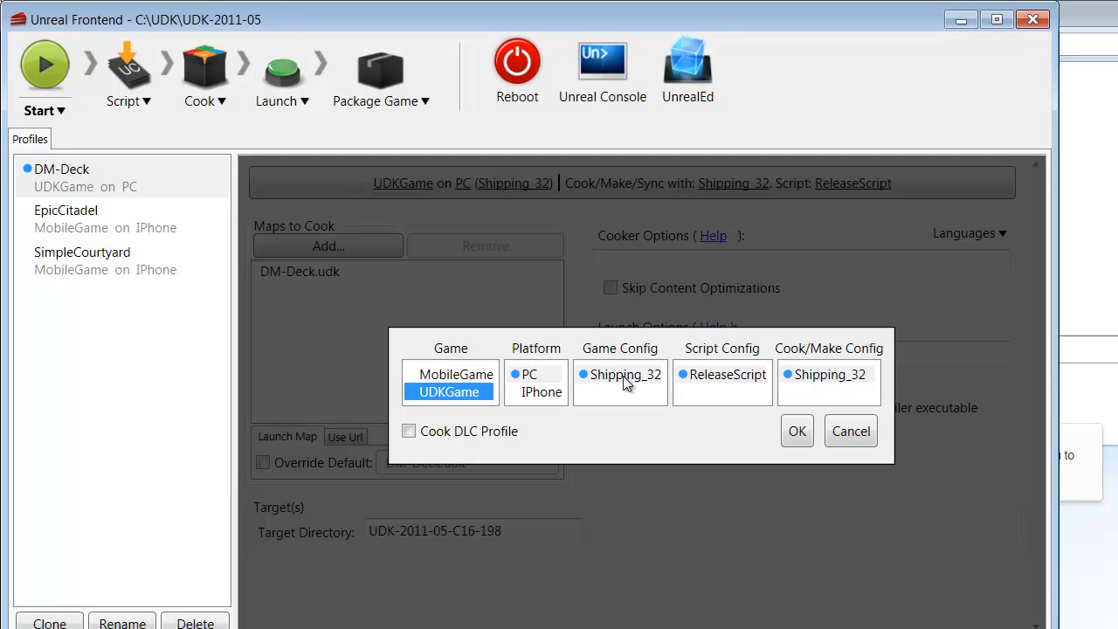
mouse_move(739, 382)
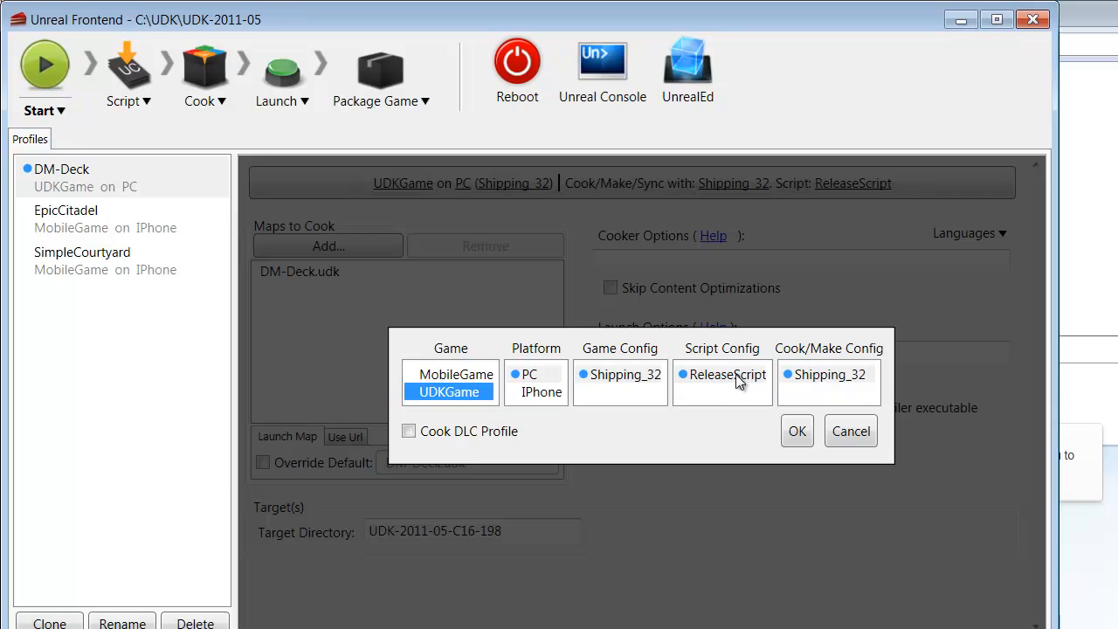
mouse_move(839, 384)
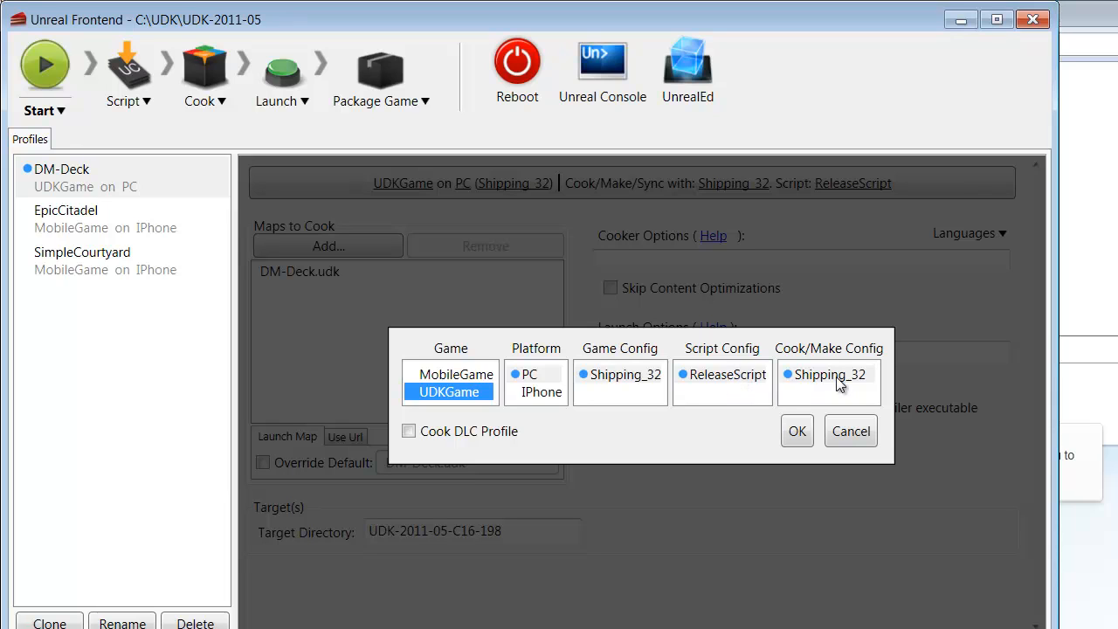
left_click(795, 430)
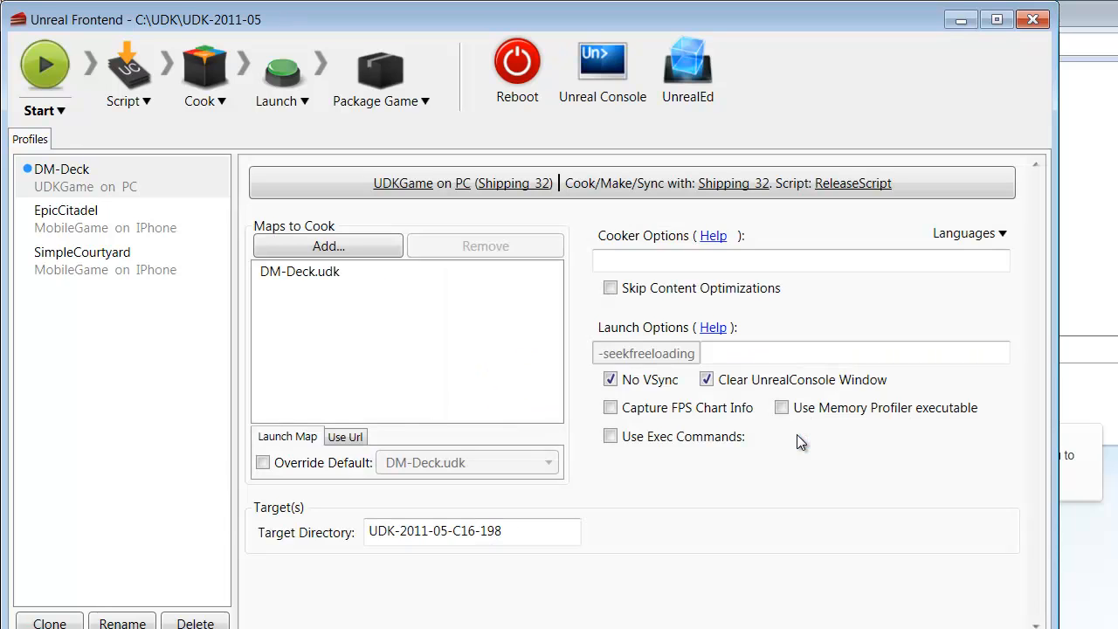
mouse_move(752, 388)
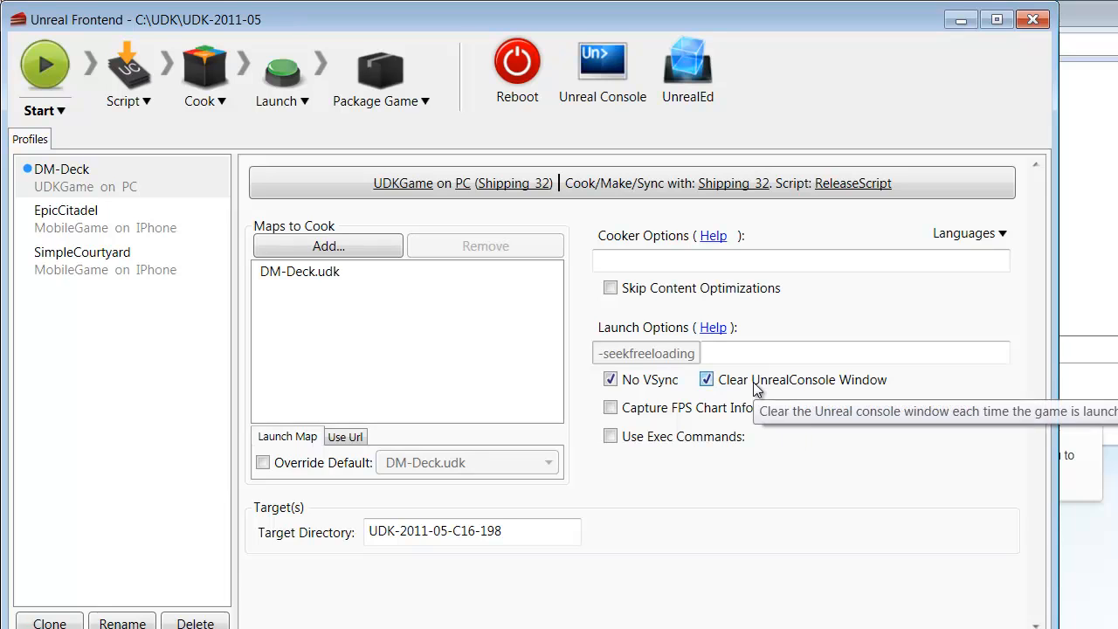
mouse_move(504, 364)
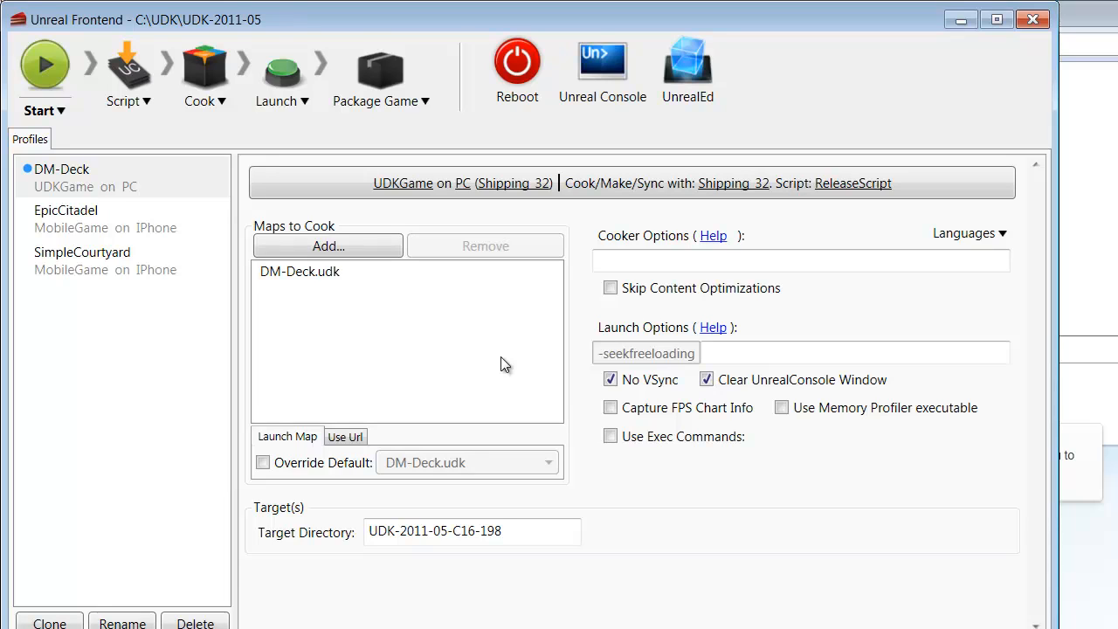
mouse_move(502, 328)
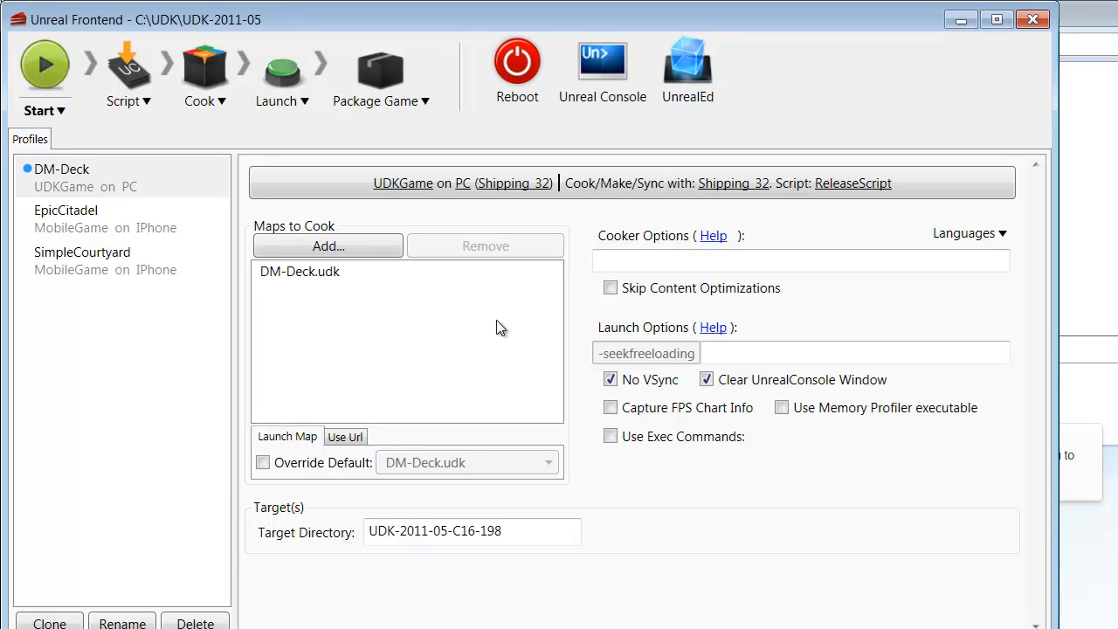
mouse_move(386, 295)
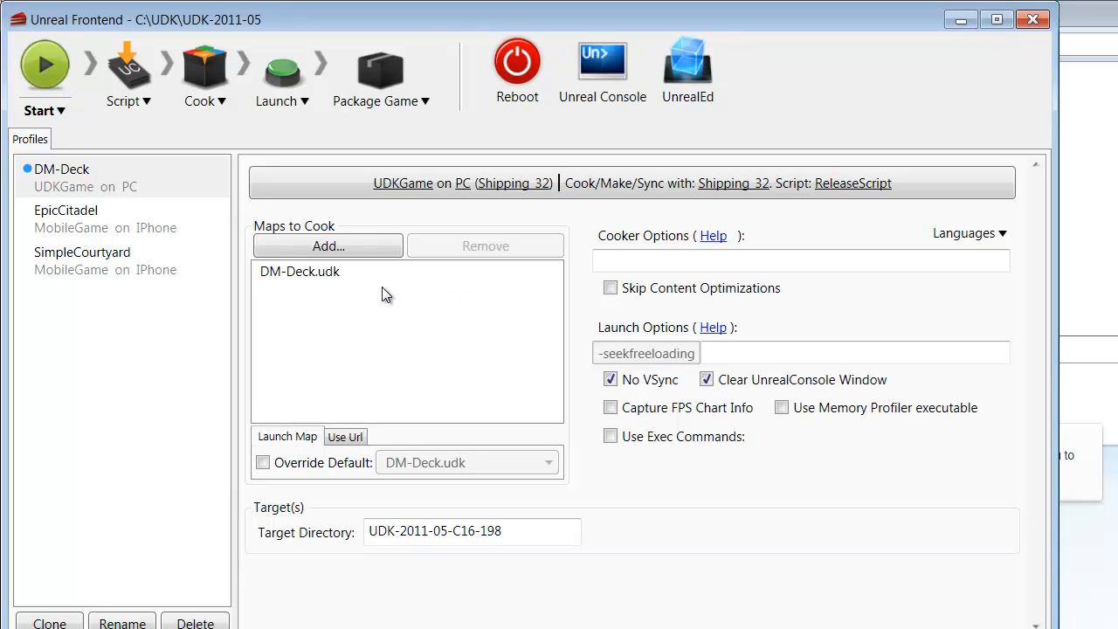
mouse_move(340, 234)
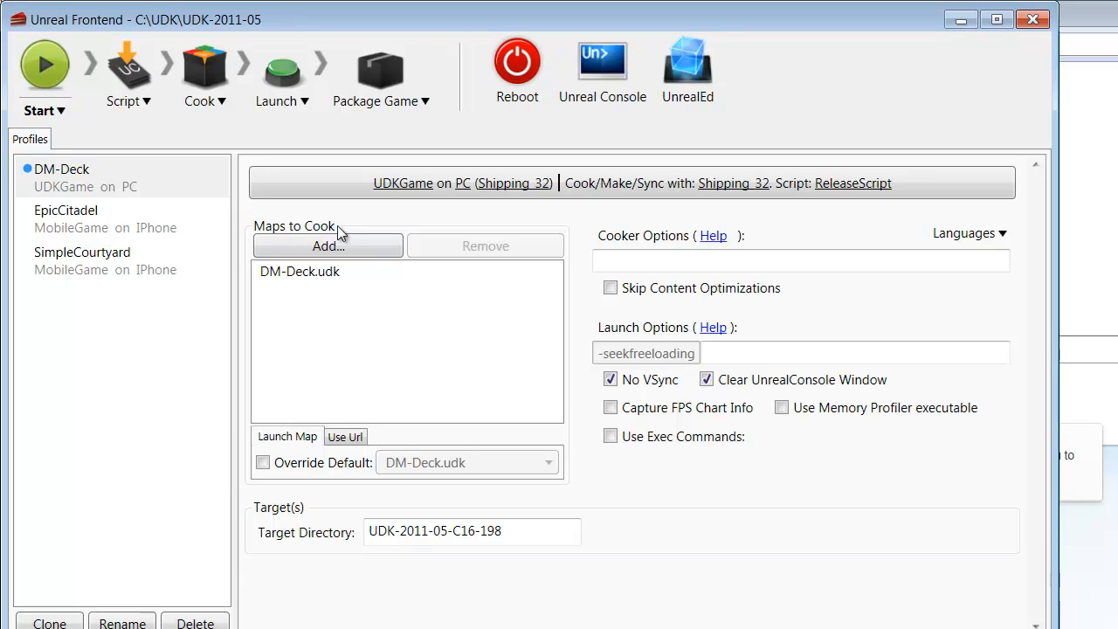
mouse_move(423, 304)
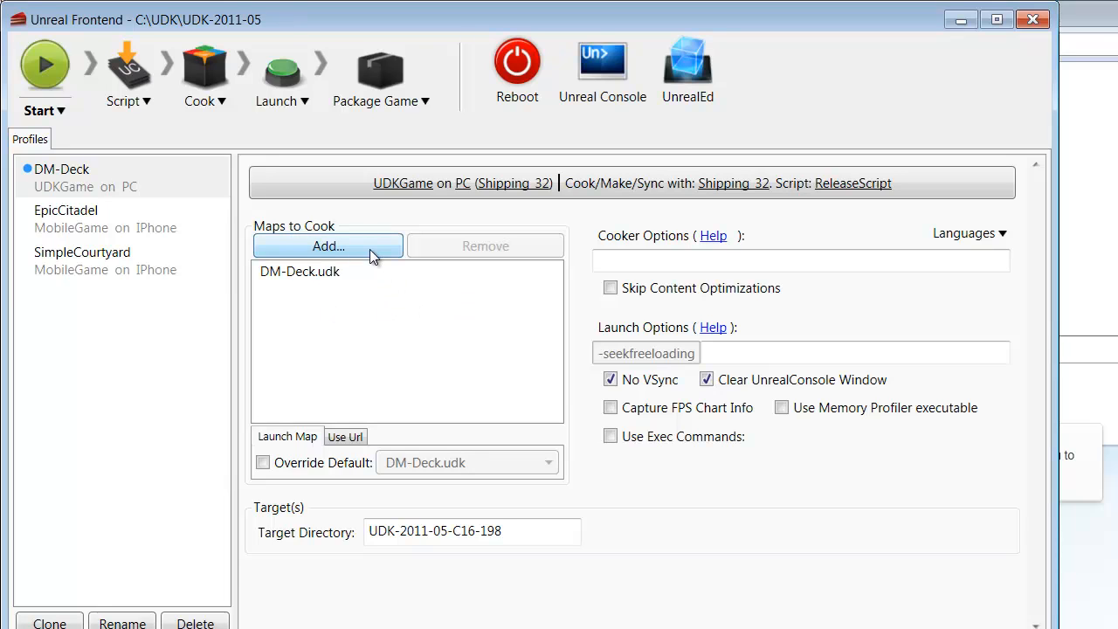
- Add DM-Deck.udk from the map picker as the map to cook
left_click(327, 245)
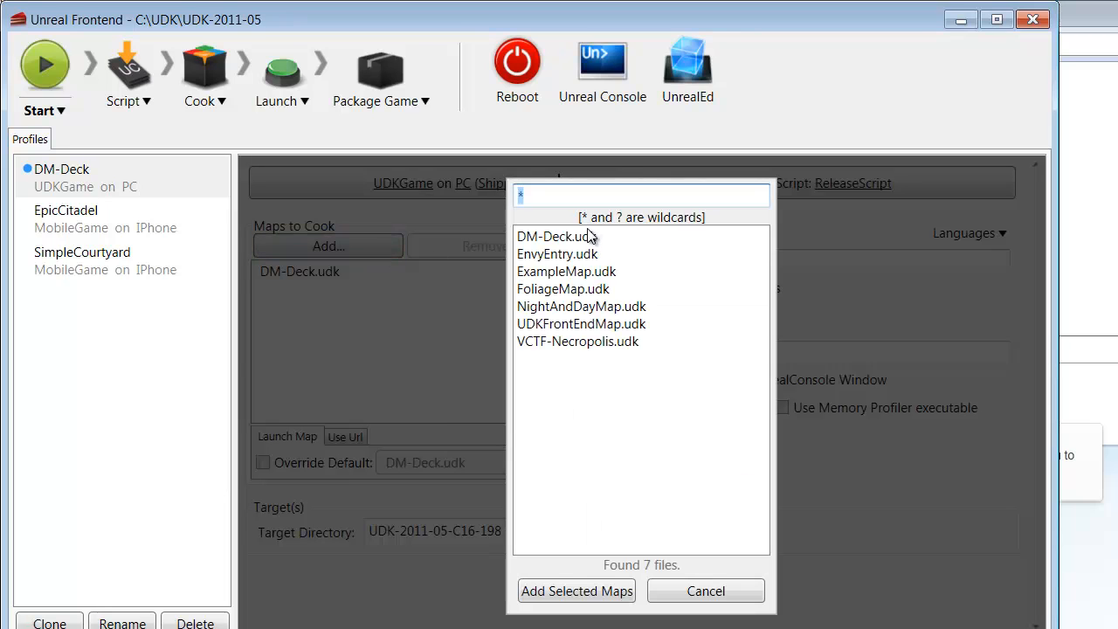
mouse_move(586, 239)
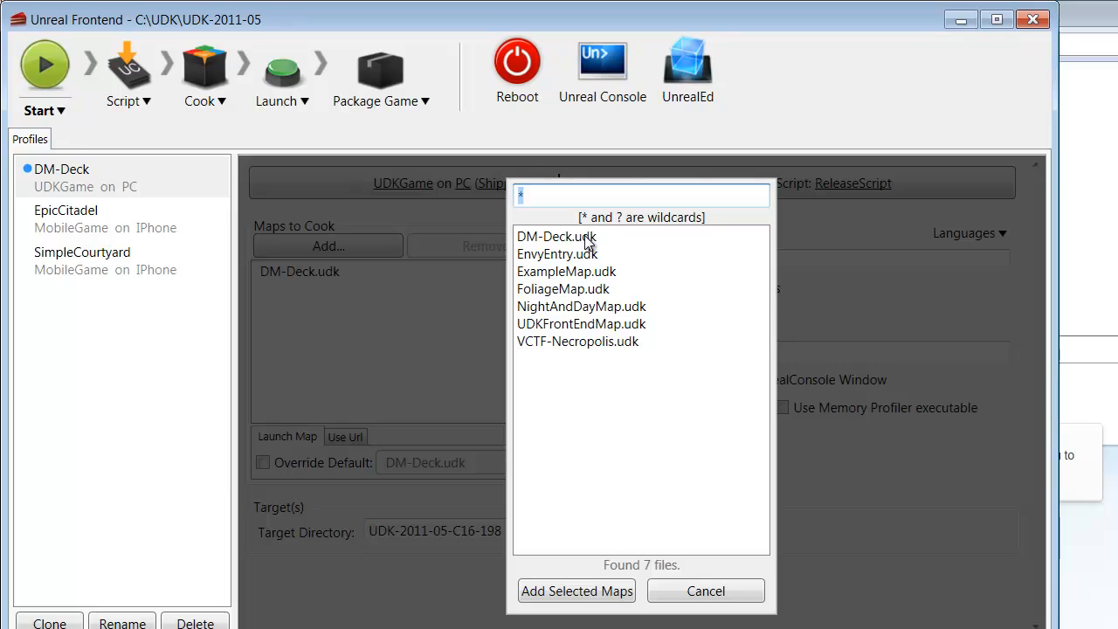
left_click(556, 236)
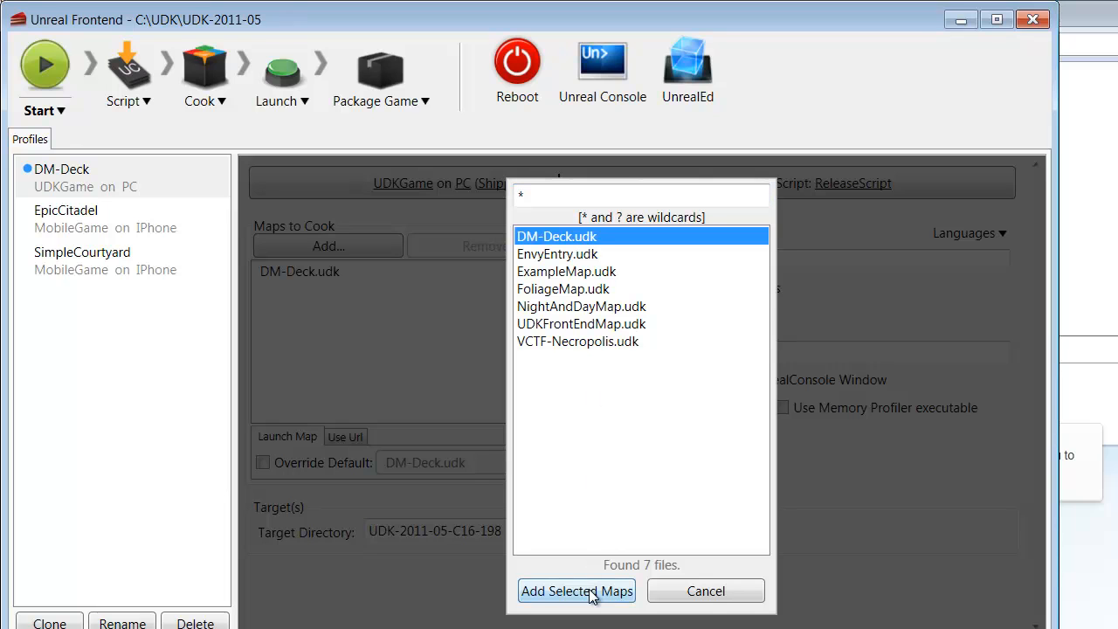
left_click(575, 590)
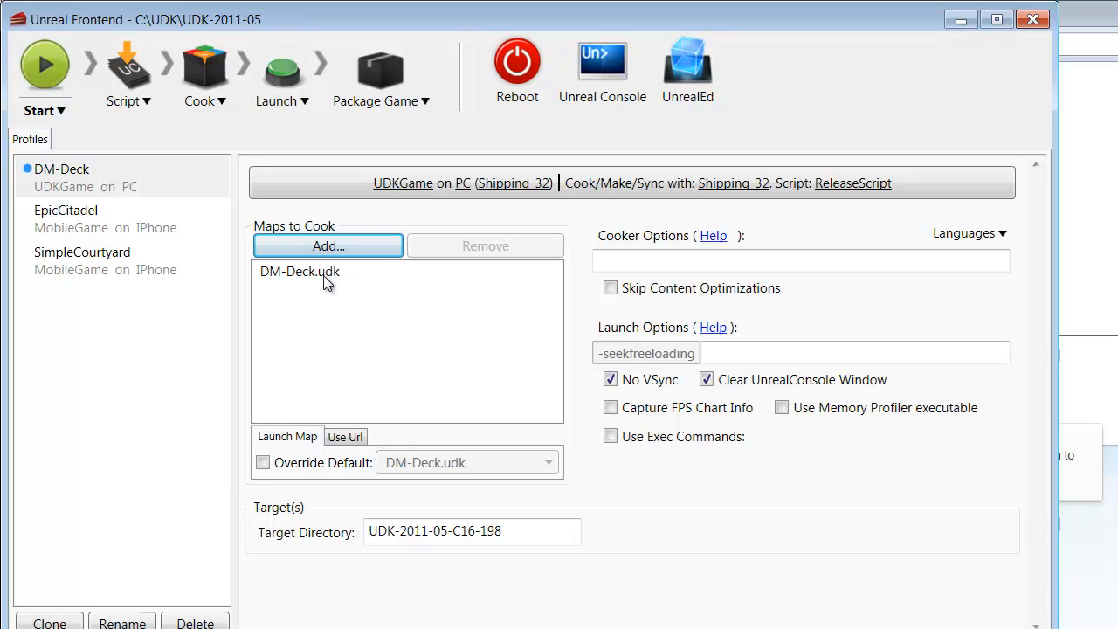
mouse_move(57, 96)
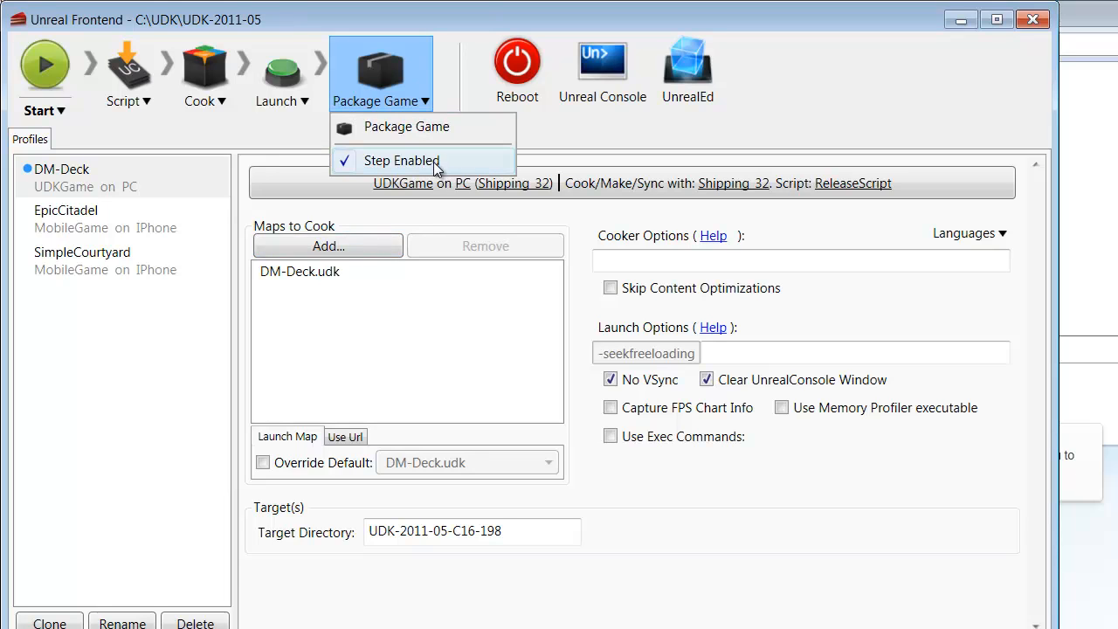
mouse_move(425, 87)
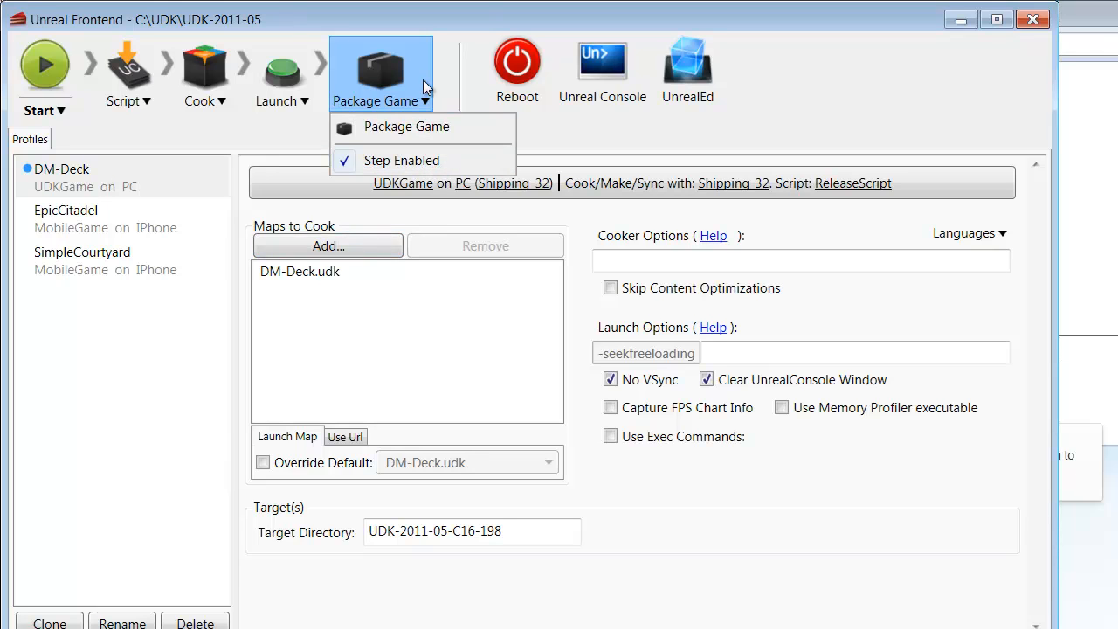
mouse_move(419, 92)
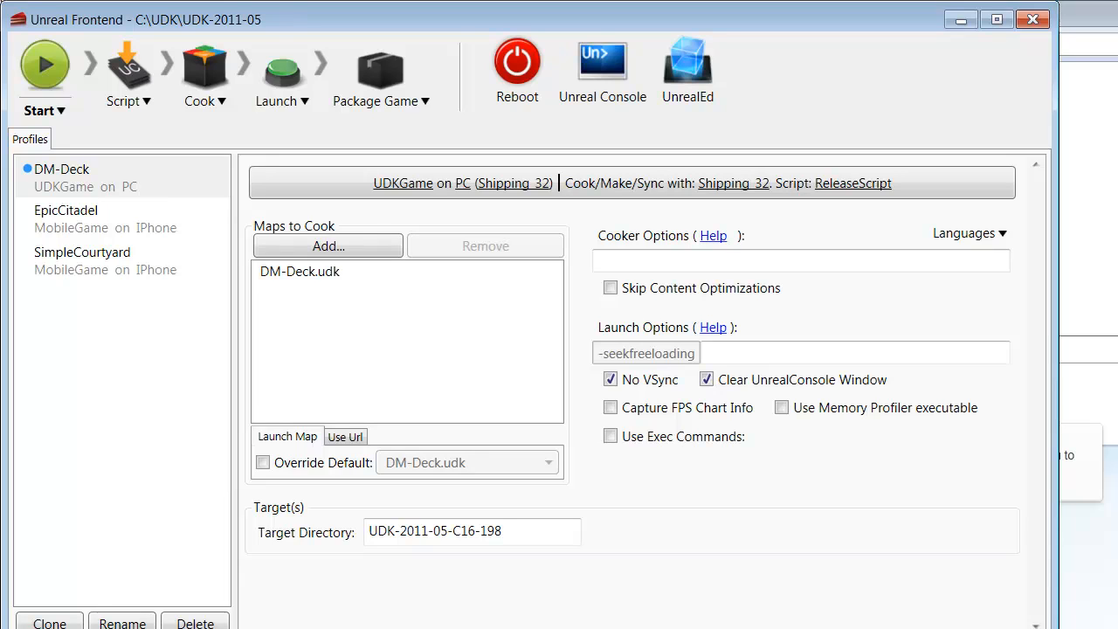
- Scroll the Binaries folder in Windows Explorer after checking Package Game's Step Enabled
scroll("down", 3)
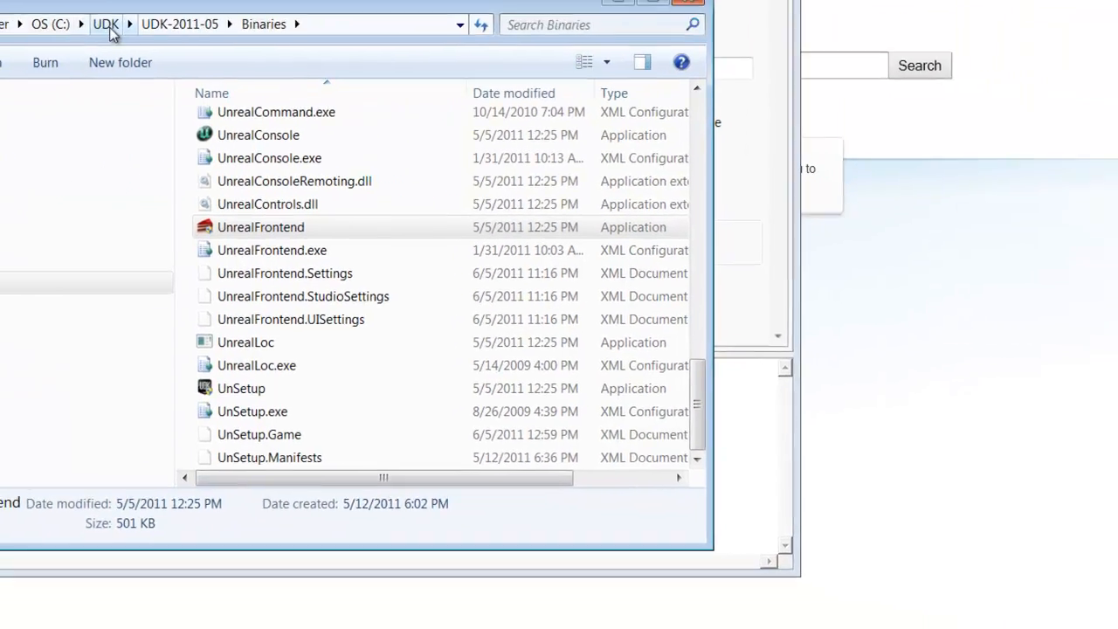
- Go up to UDK and open UDK-2011-05 to find the UDKInstall executable
left_click(105, 24)
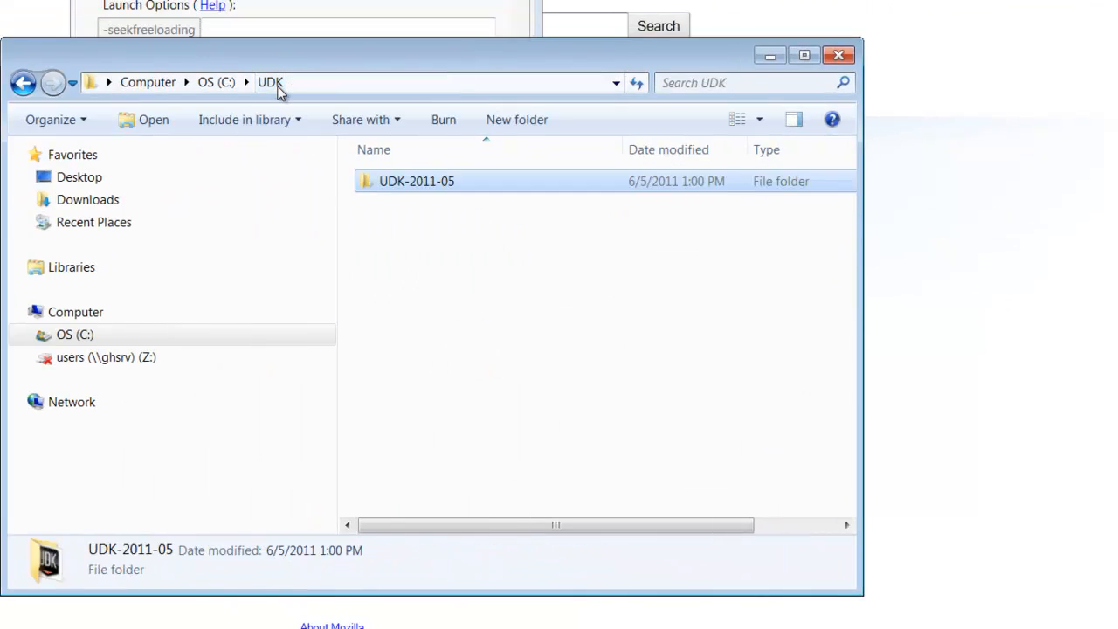
double_click(417, 181)
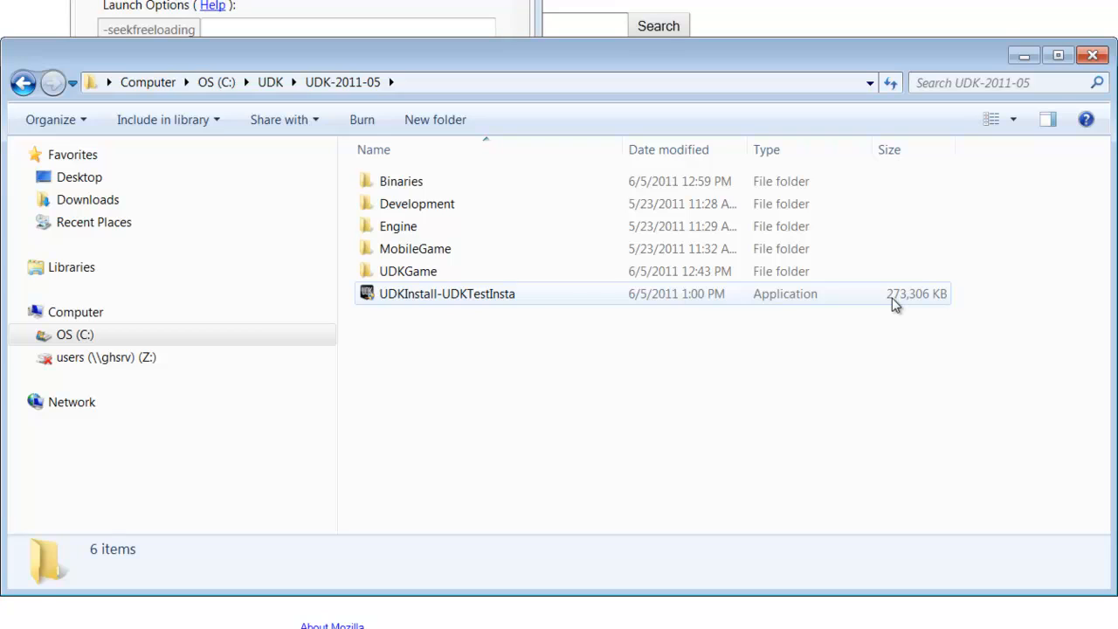
mouse_move(891, 304)
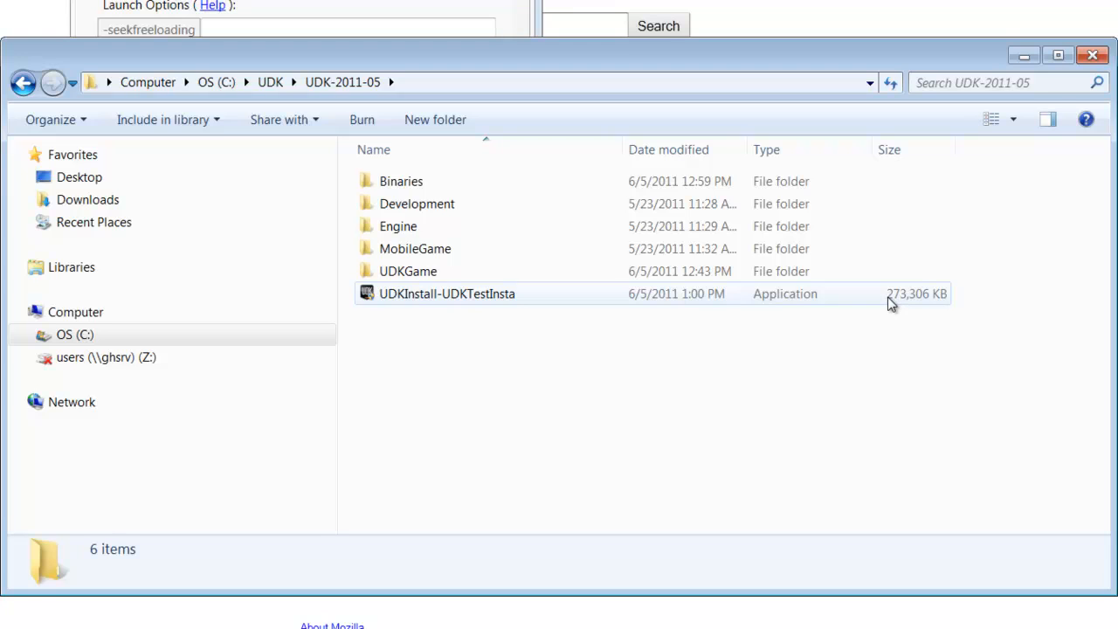